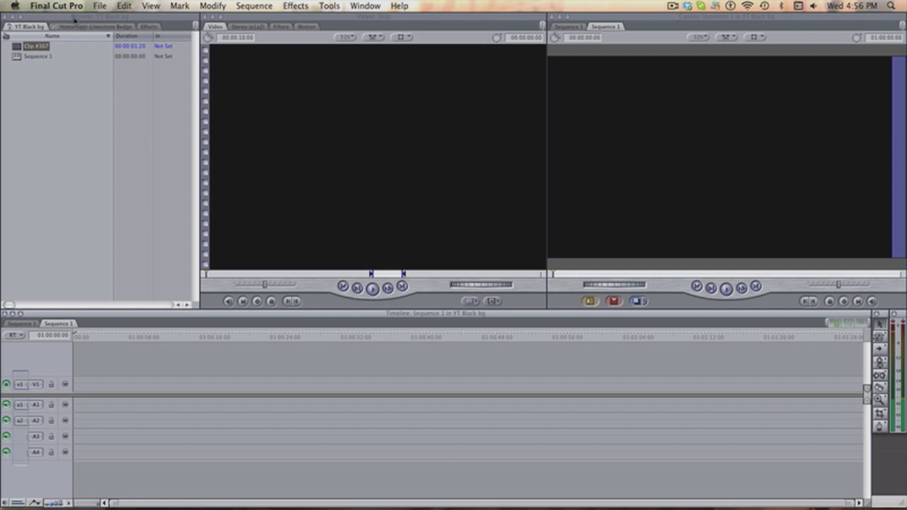
- Show the Homemade Limestone Bedge project and its Sequence 1 timeline in the Browser
{"action": "left_click", "coordinate": [89, 27]}
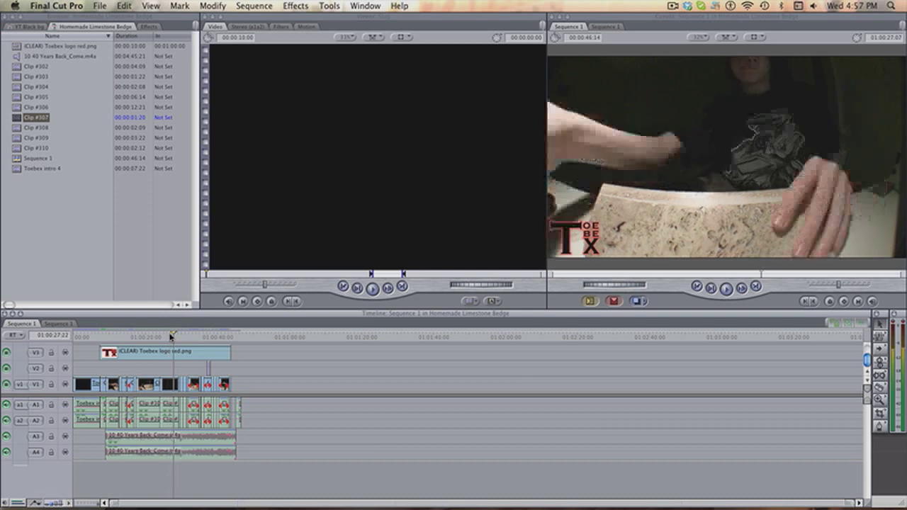
{"action": "left_click", "coordinate": [170, 336]}
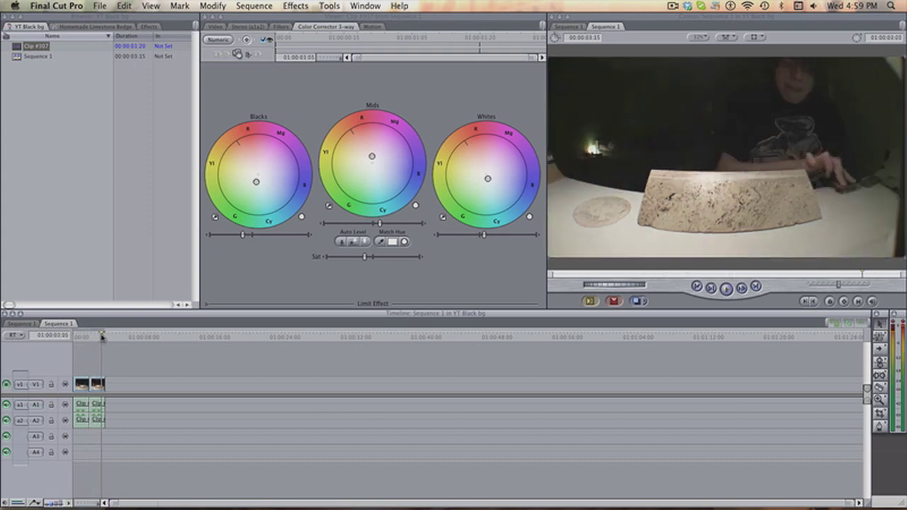
- Switch the Browser to the Effects tab to list the Color Correction video filters
{"action": "left_click", "coordinate": [146, 27]}
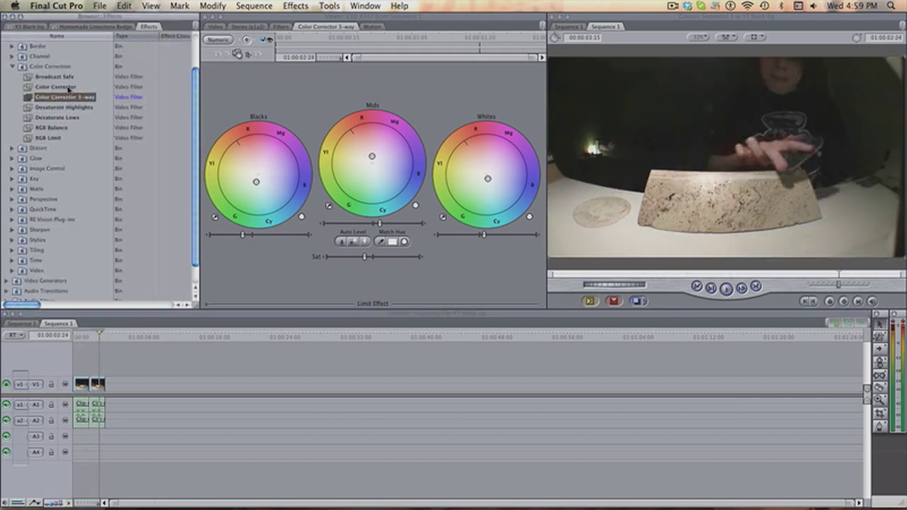